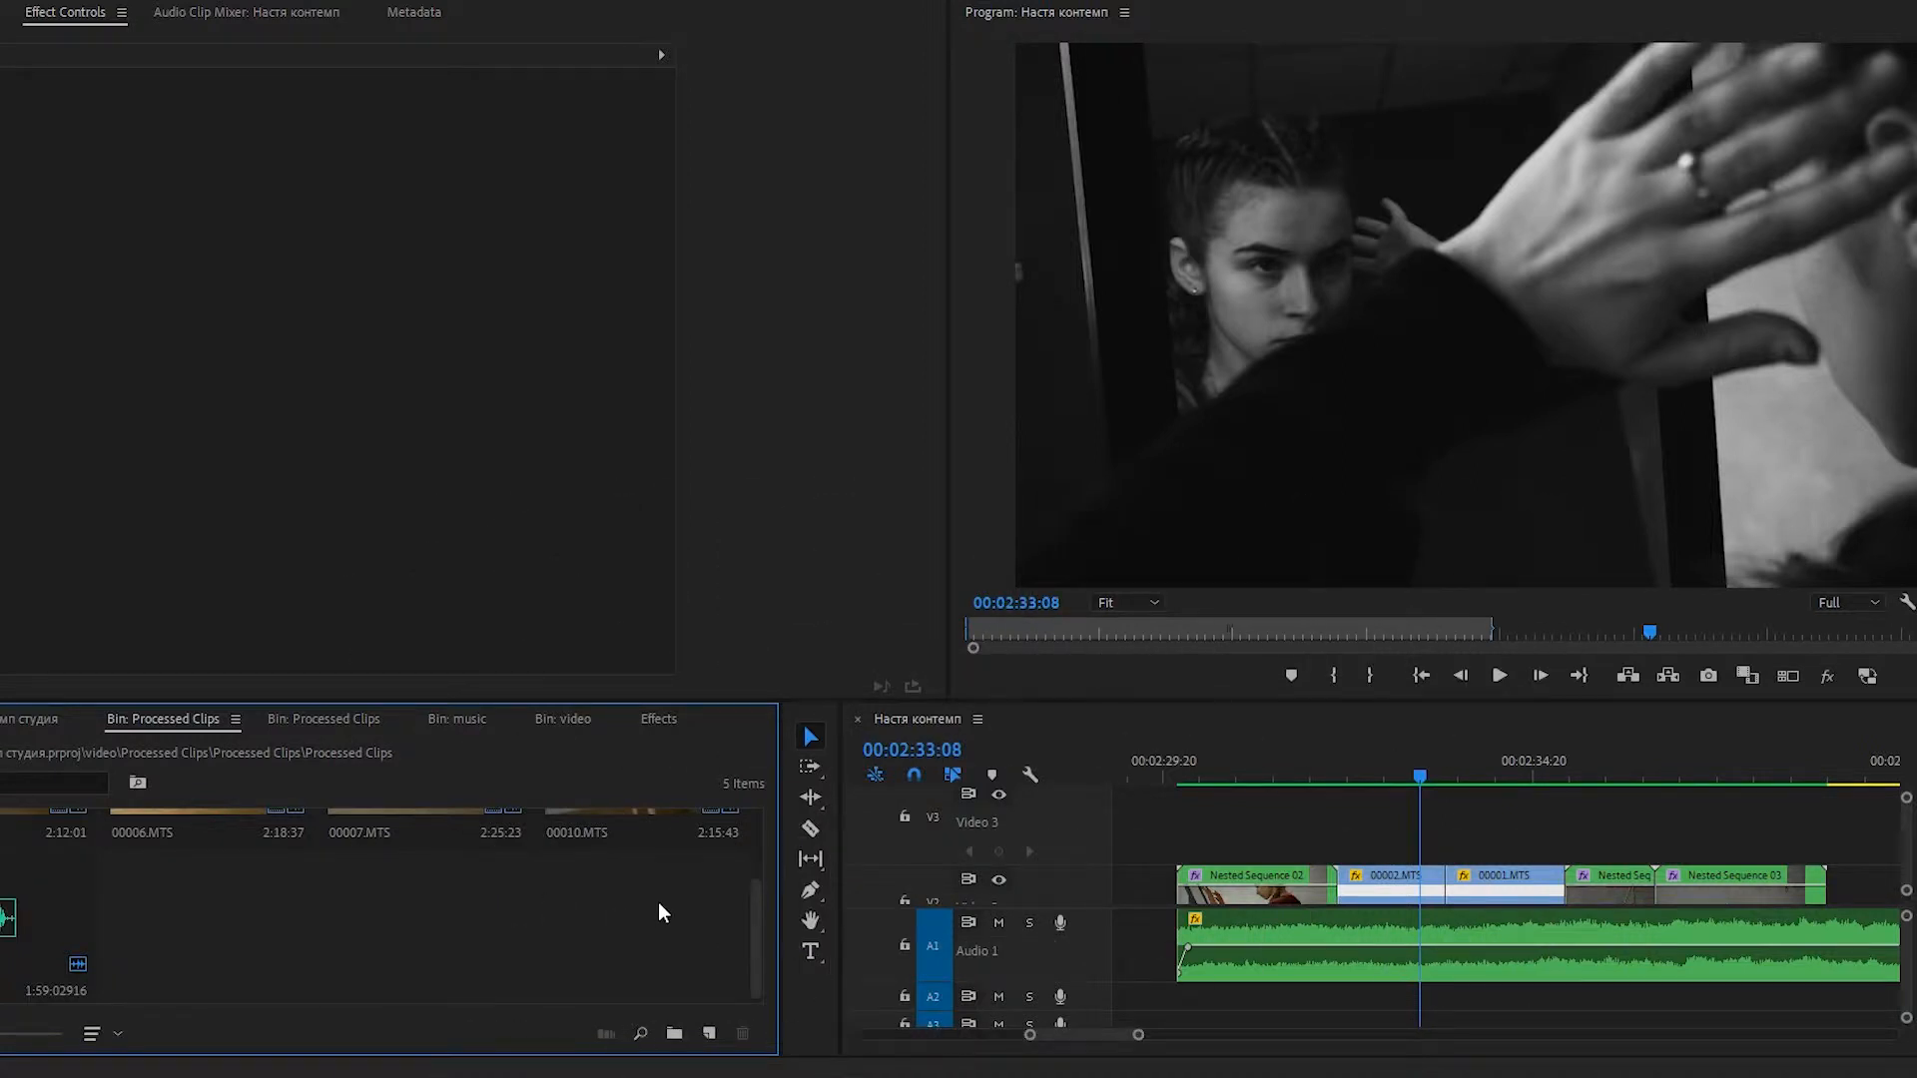
{"action": "mouse_move", "coordinate": [624, 912]}
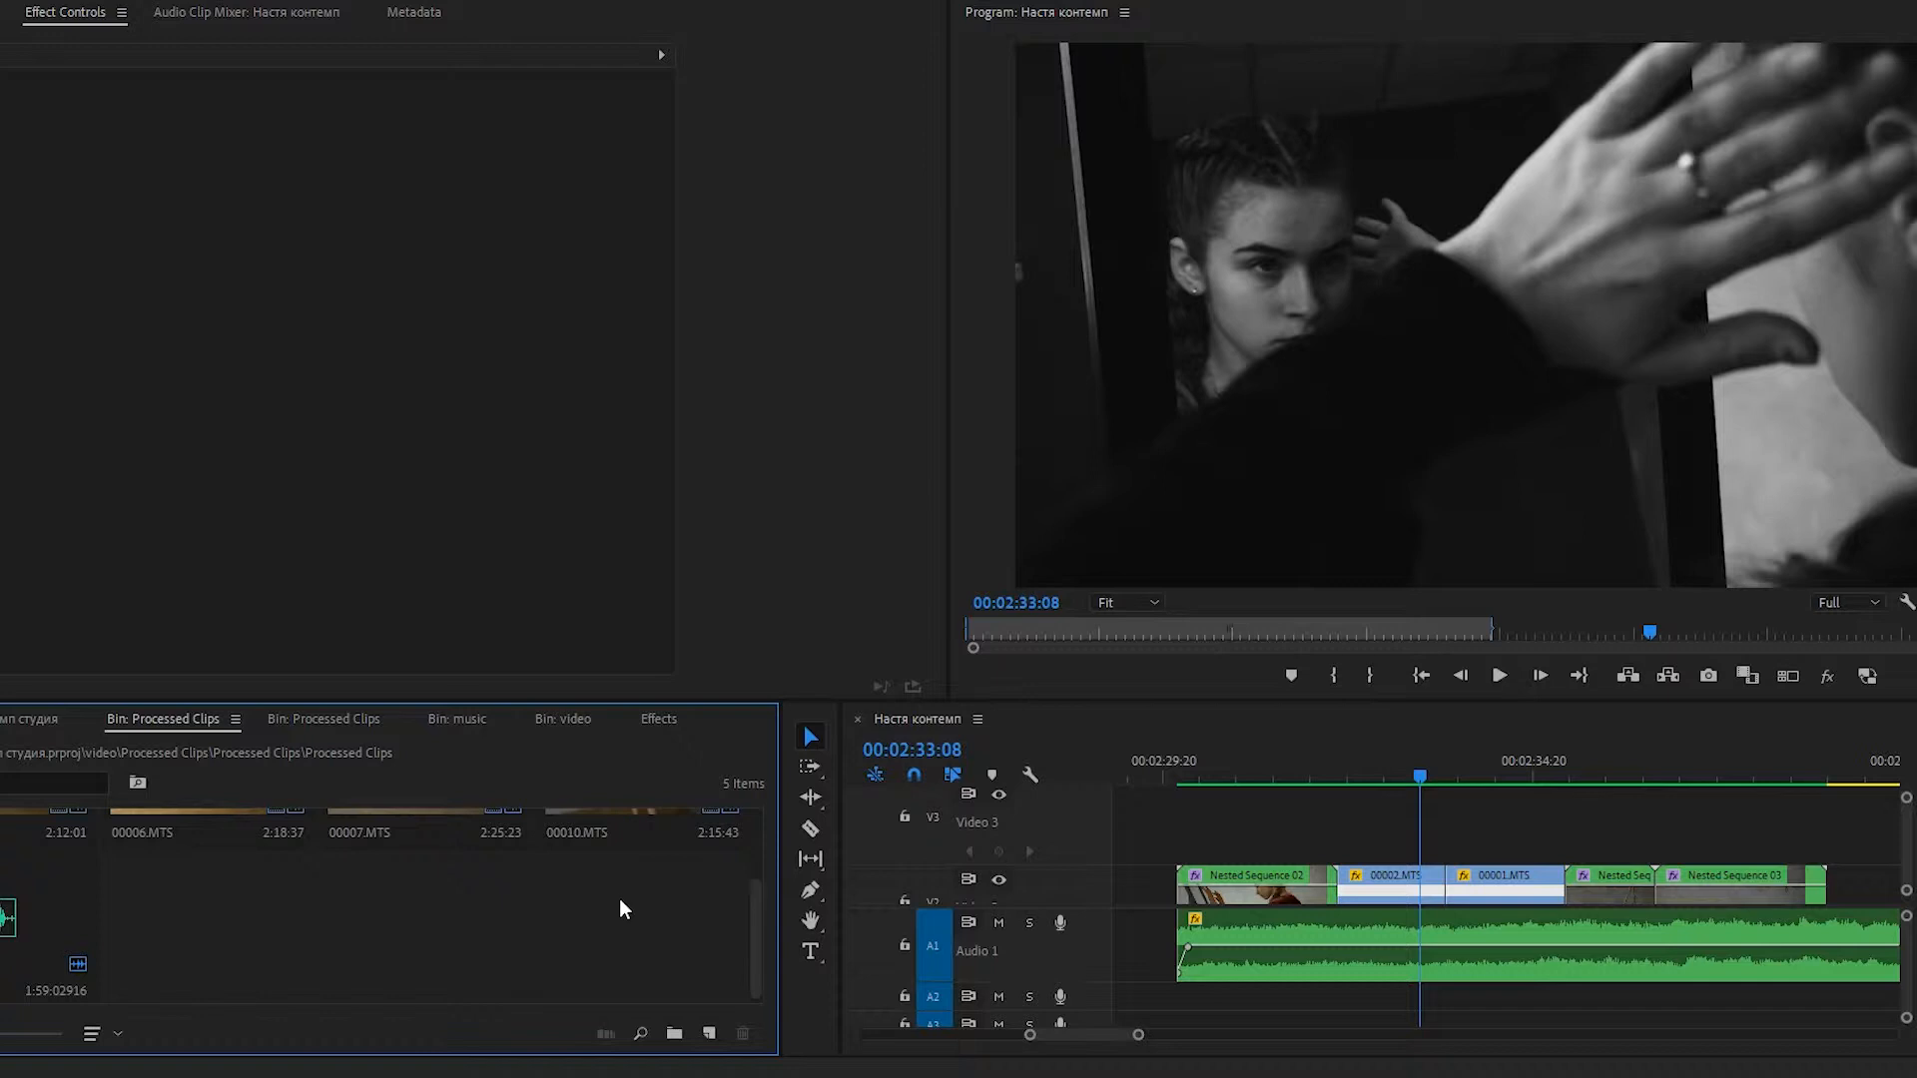
- Create a new Adjustment Layer item with default settings in the Processed Clips bin
{"action": "left_click", "coordinate": [707, 1033]}
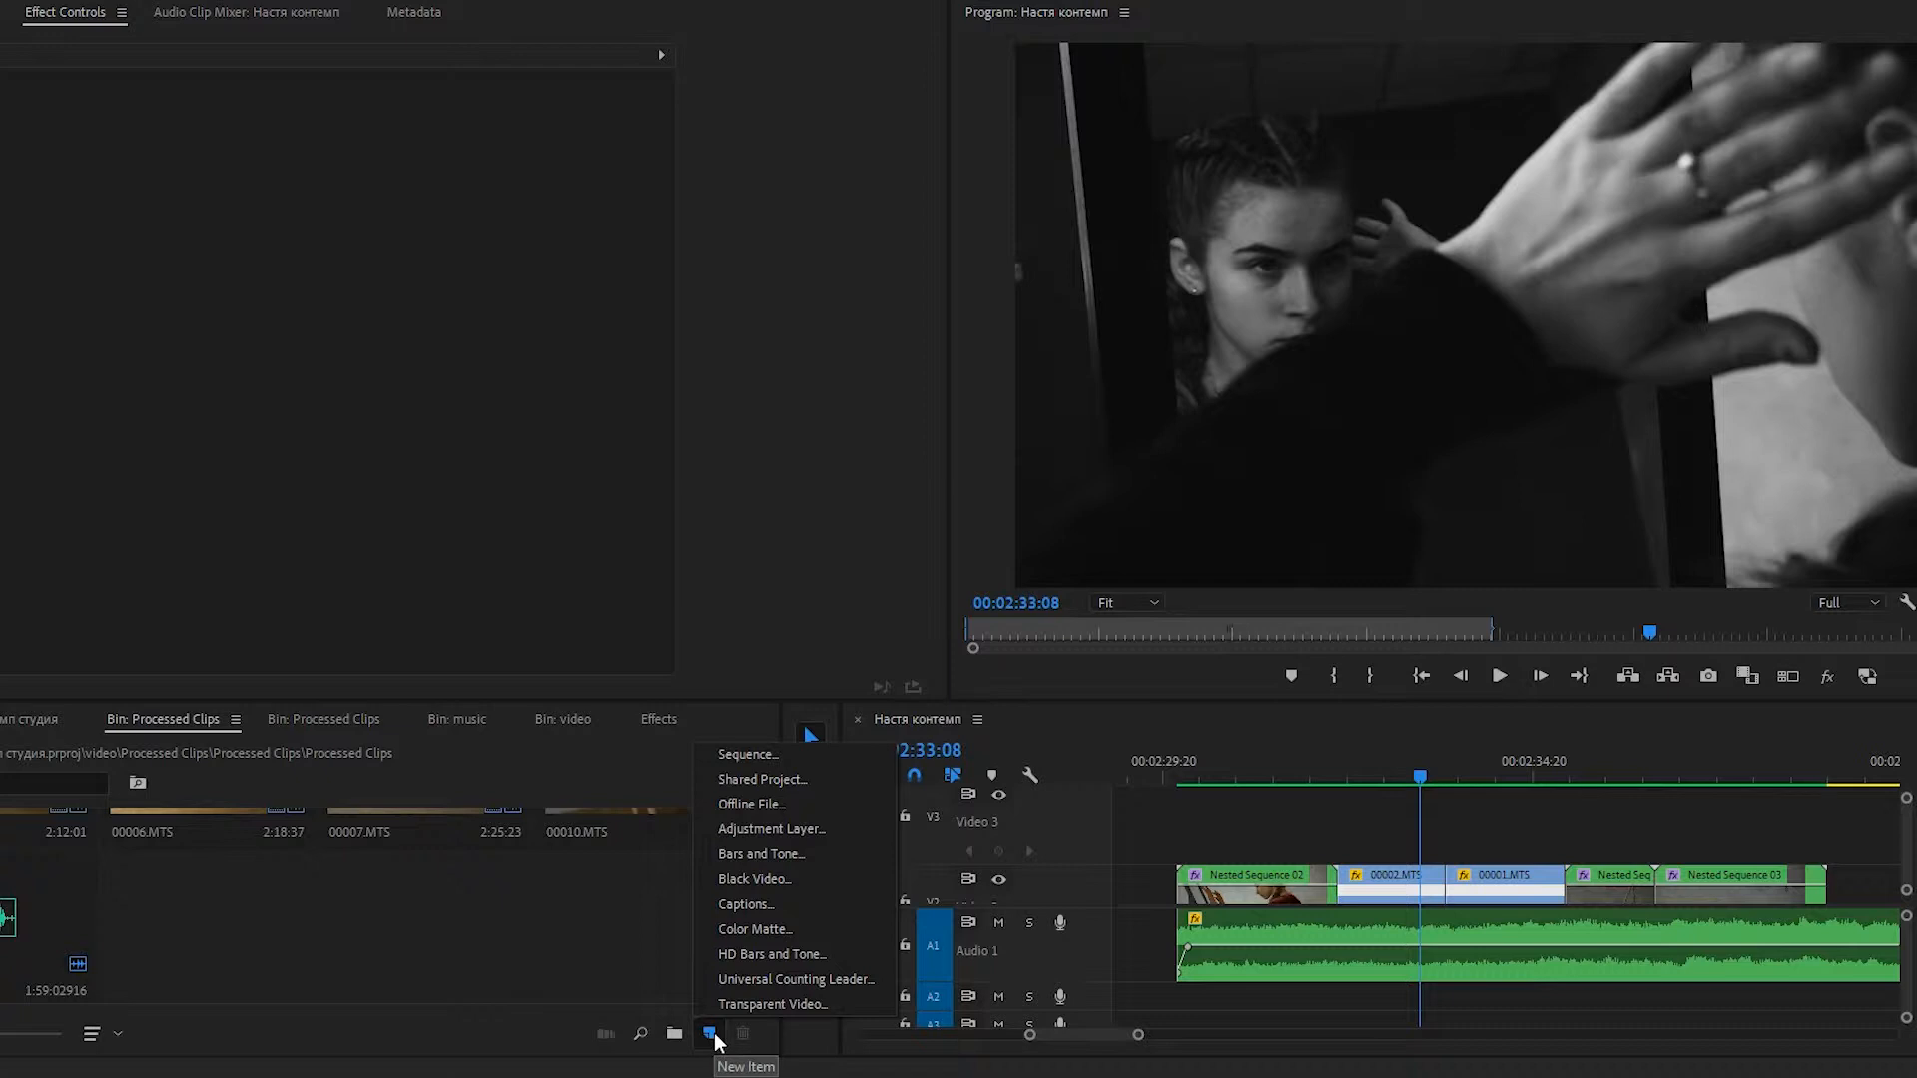
{"action": "mouse_move", "coordinate": [771, 829]}
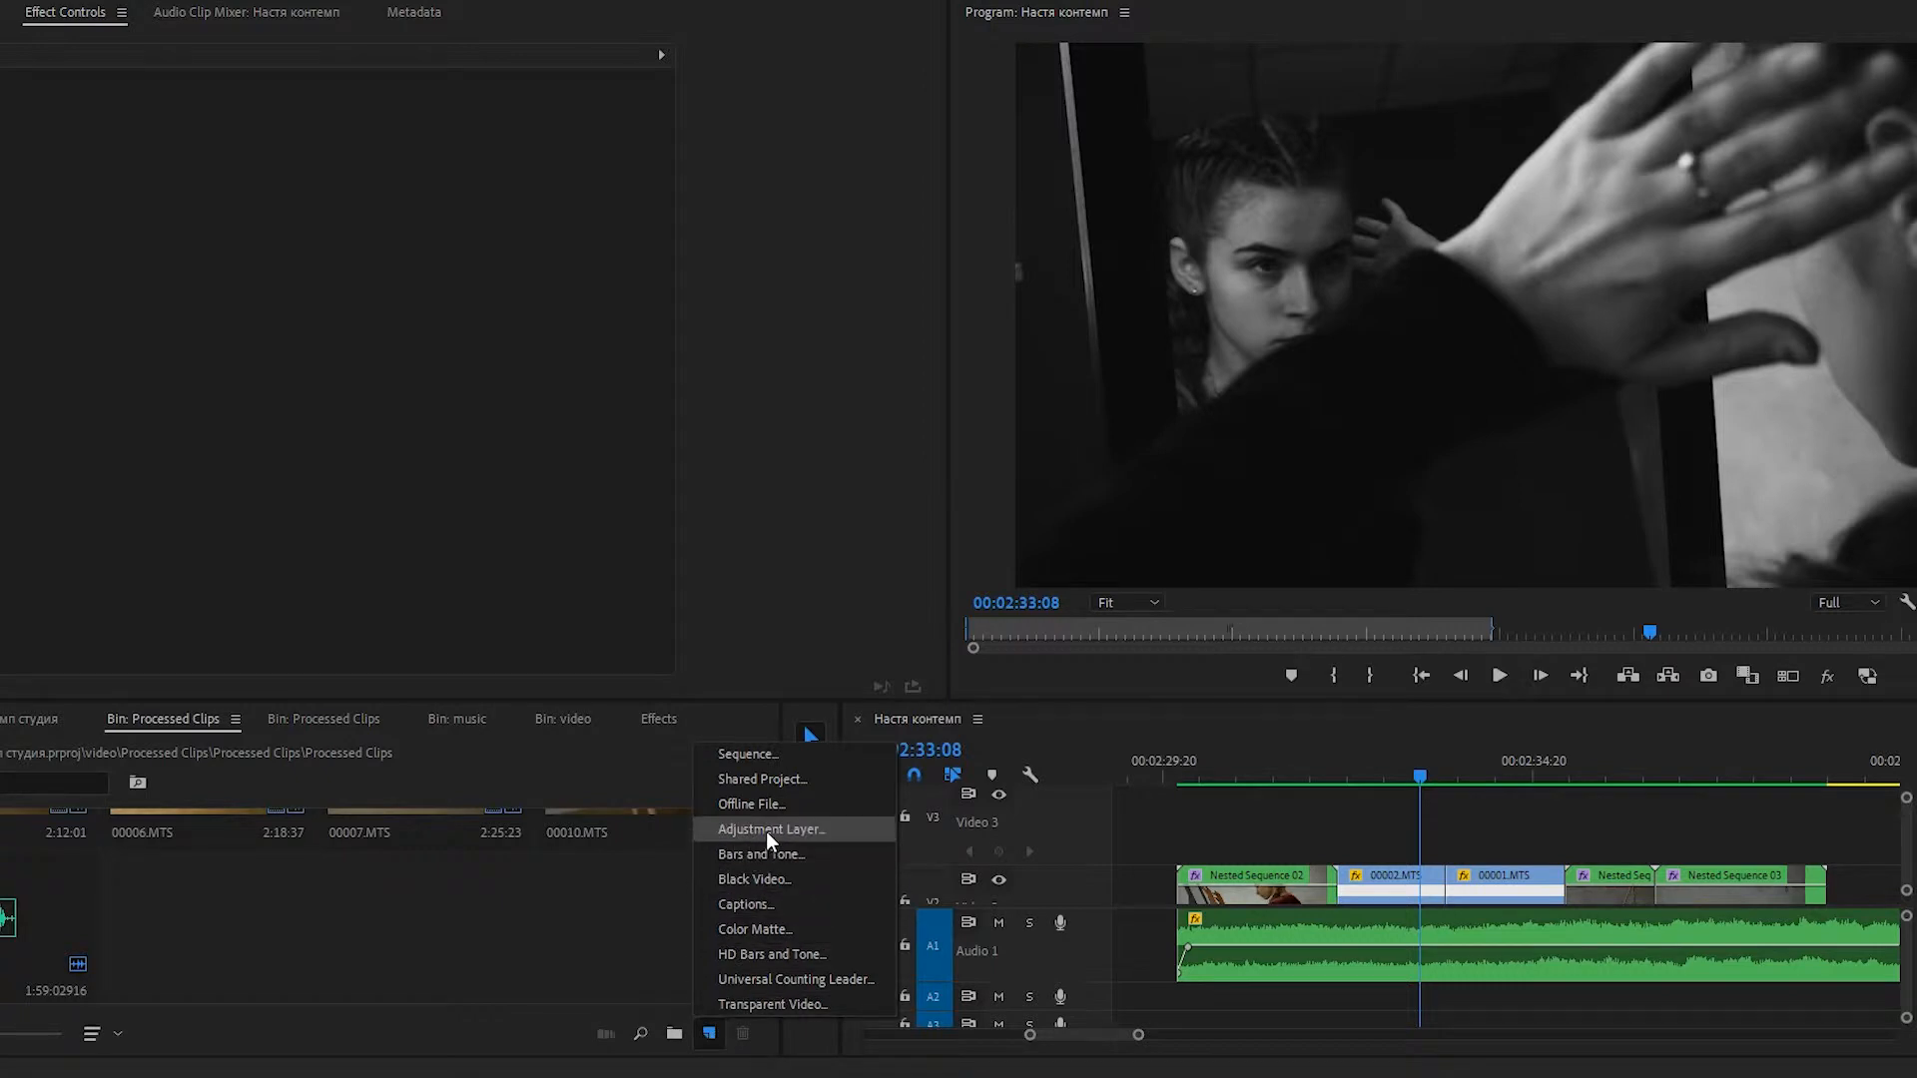
{"action": "left_click", "coordinate": [771, 828]}
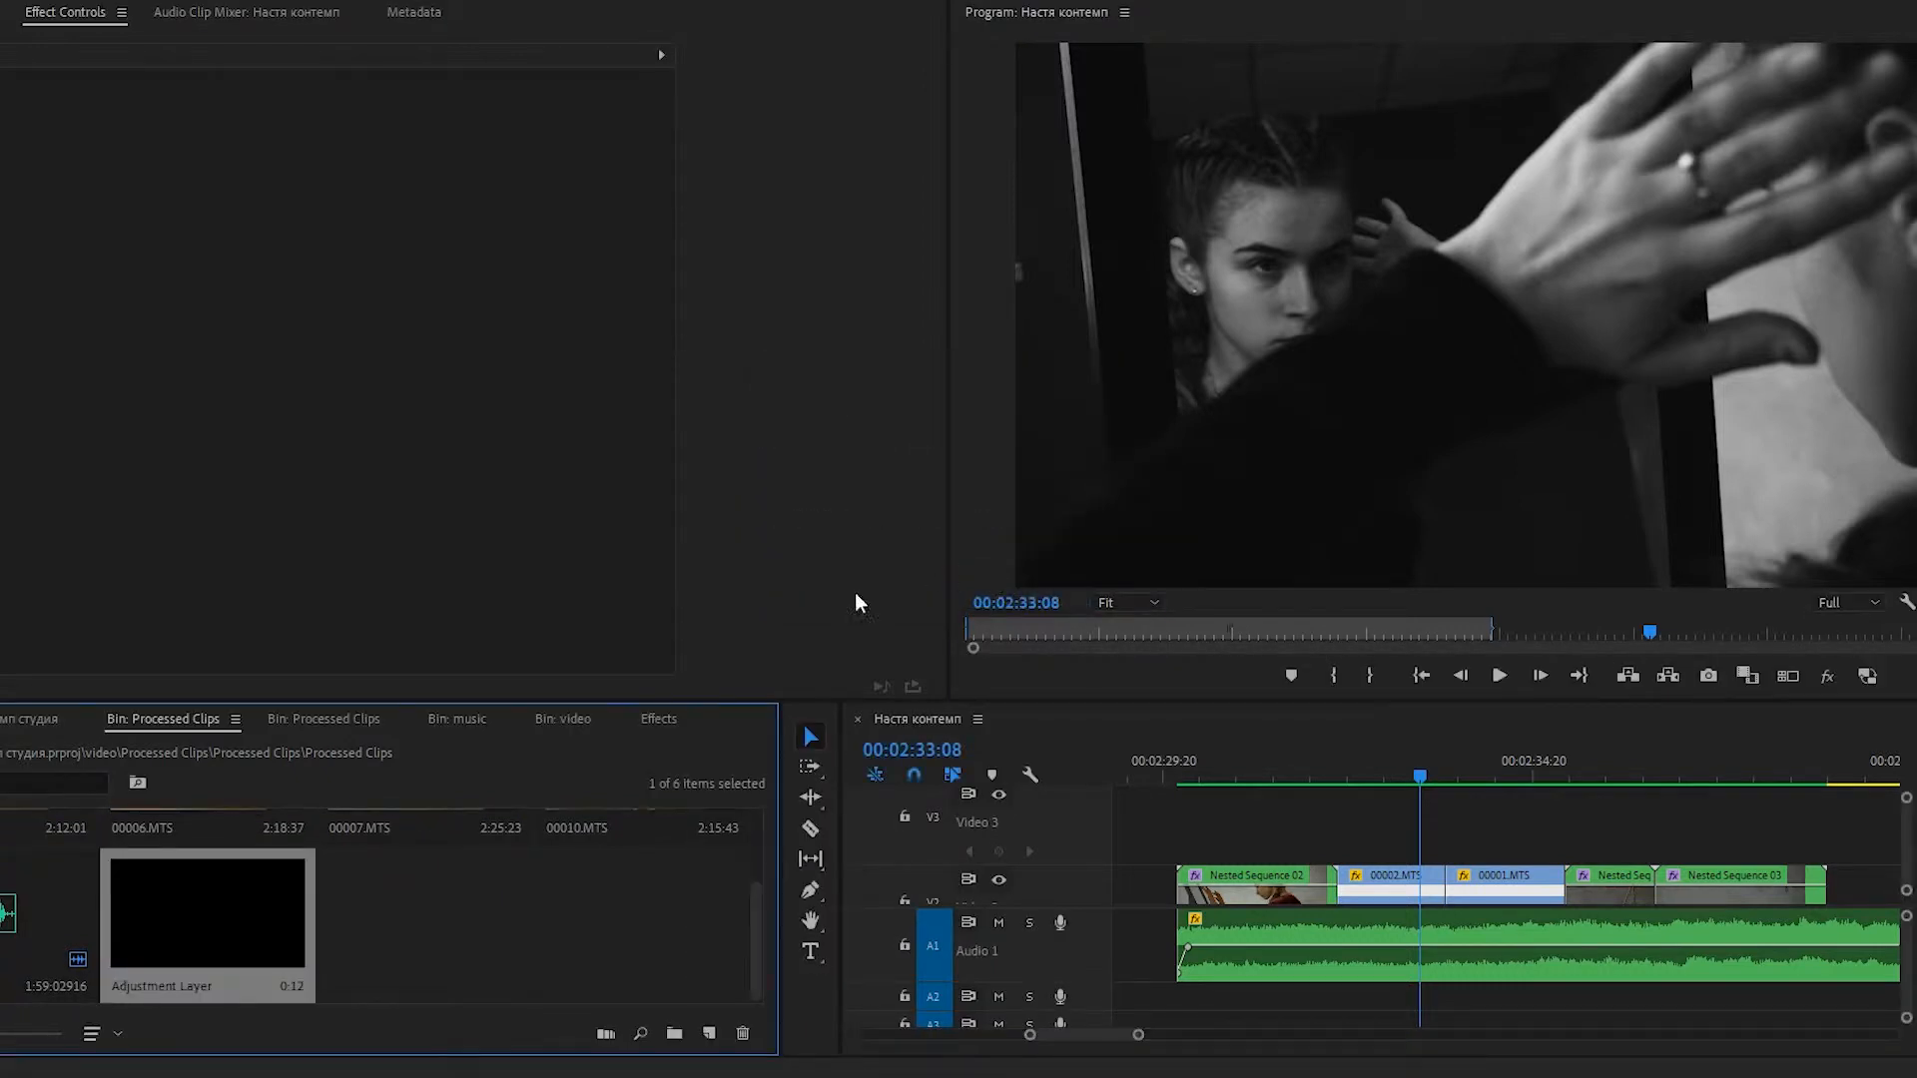
{"action": "mouse_move", "coordinate": [227, 931]}
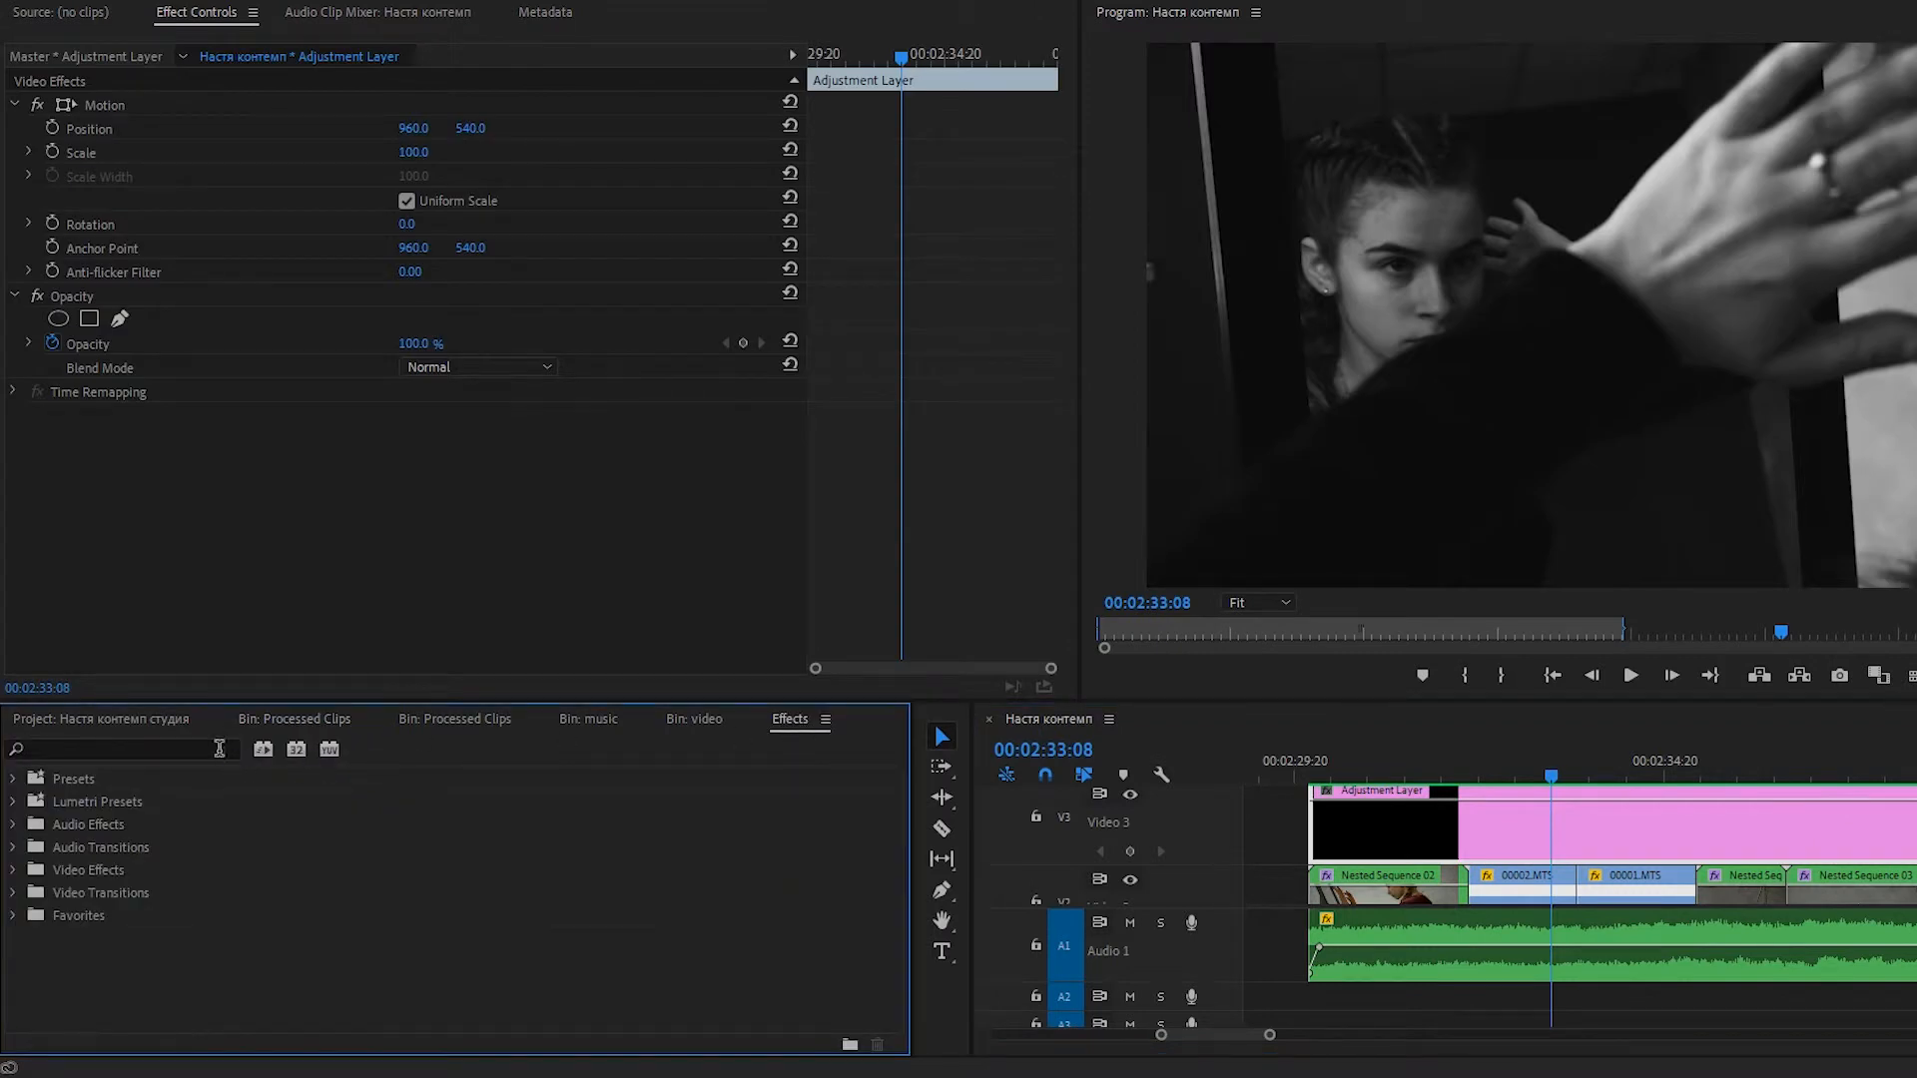
- Search effects for 'brightness' and apply Brightness & Contrast to the adjustment layer
{"action": "type", "text": "b"}
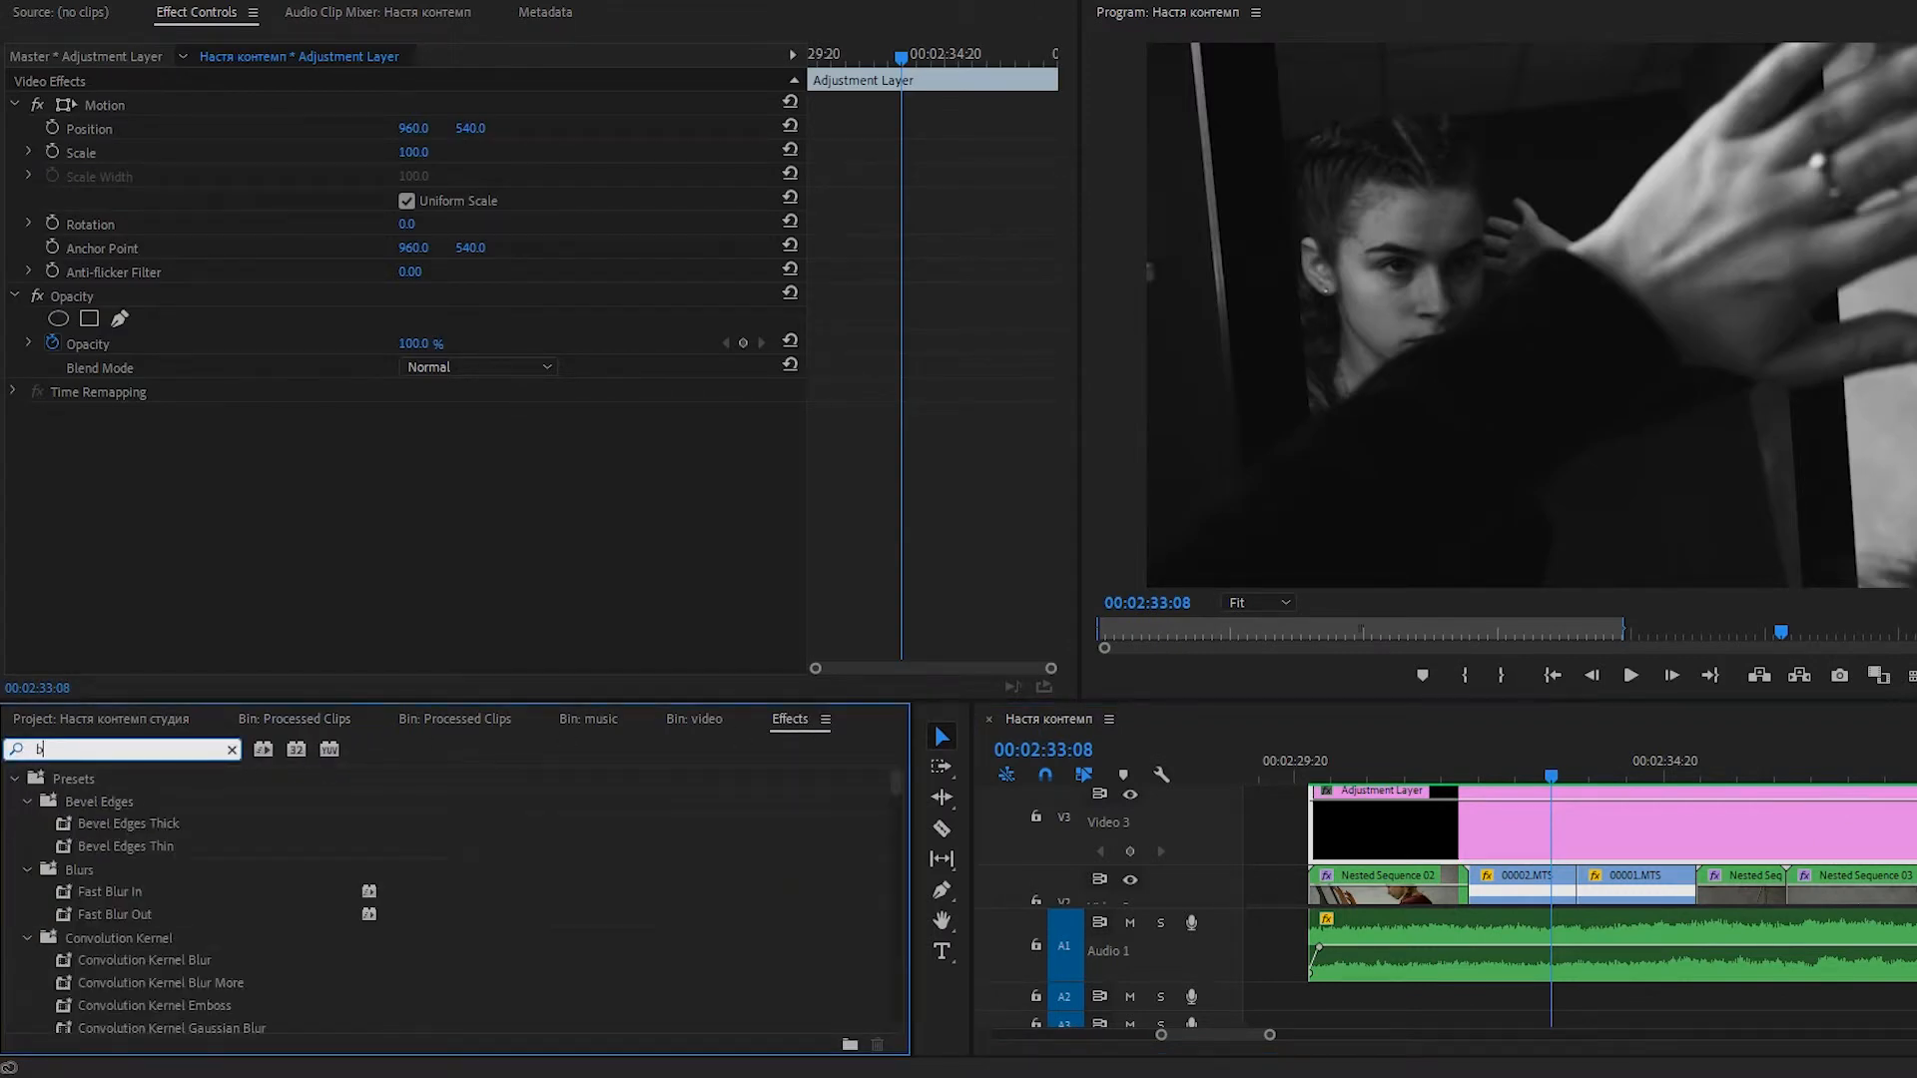
{"action": "type", "text": "righ"}
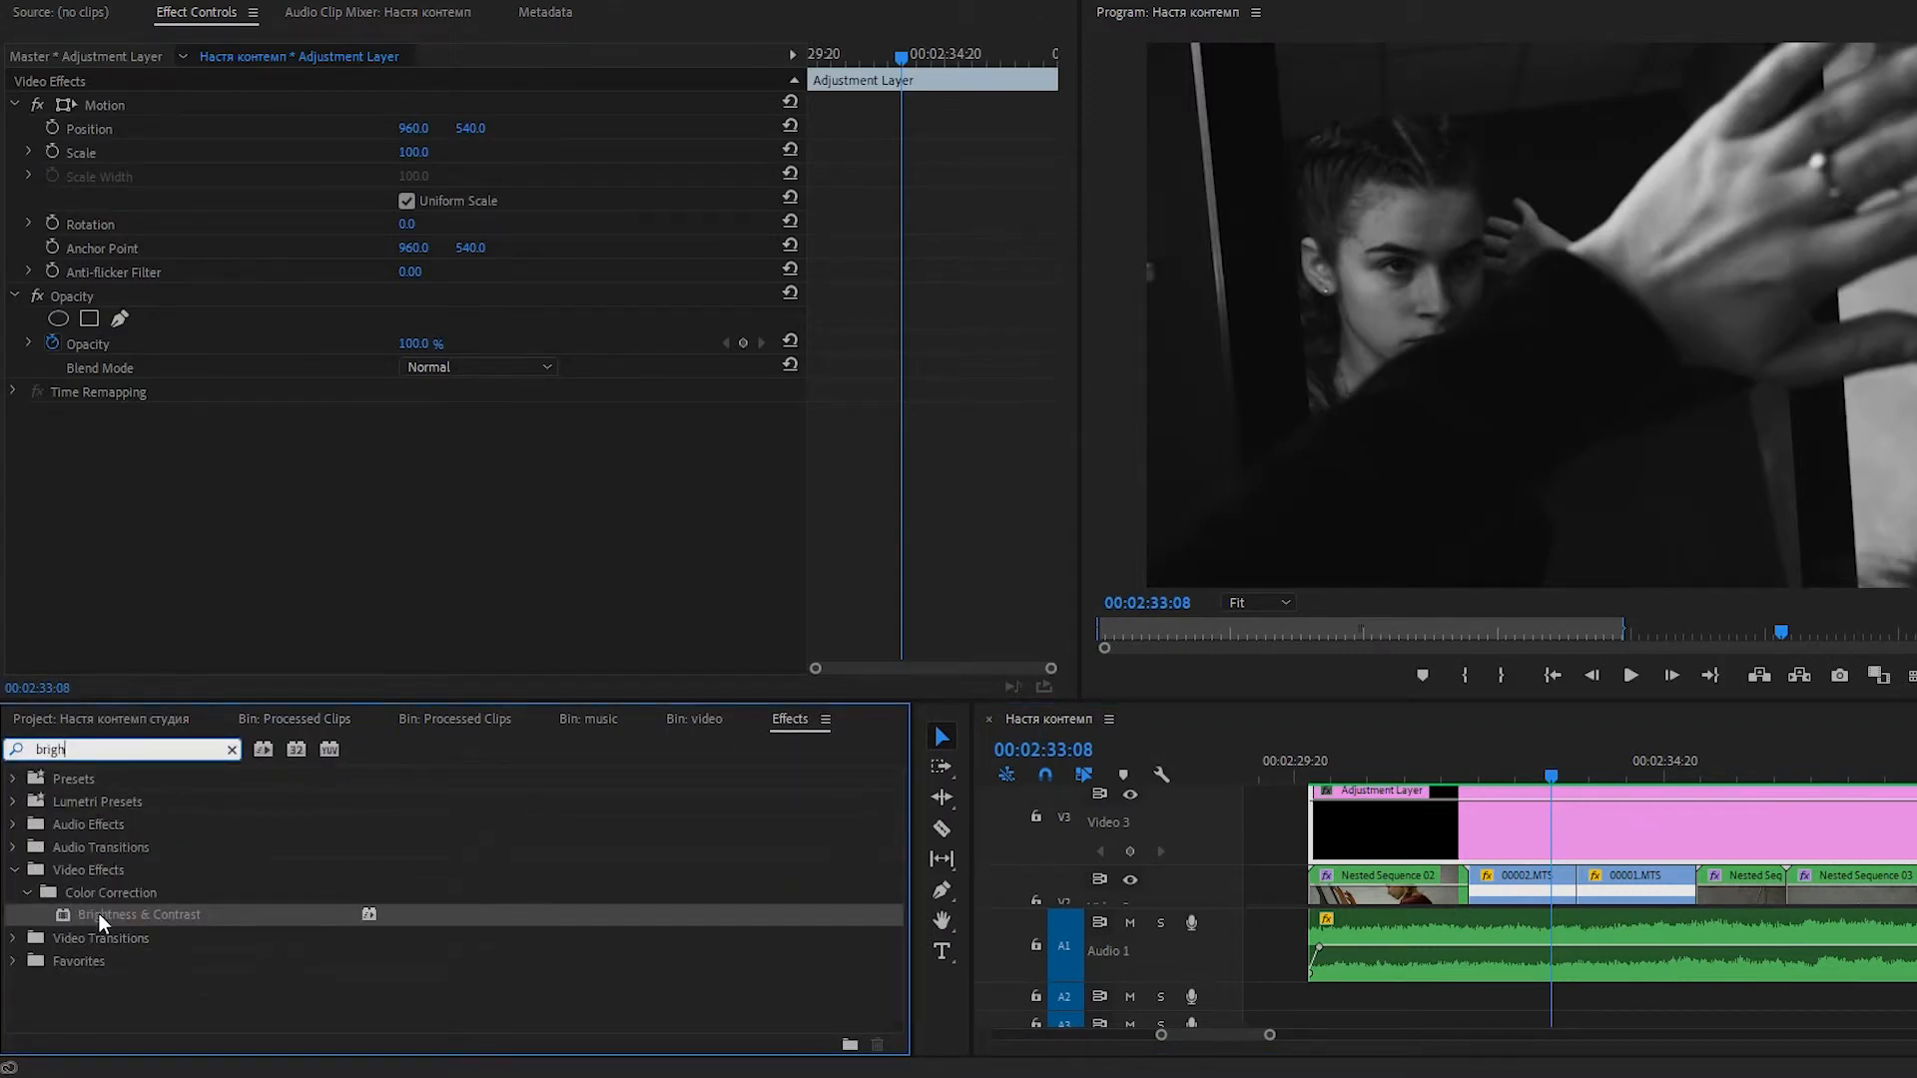
{"action": "left_click_drag", "start_coordinate": [138, 915], "coordinate": [1564, 831]}
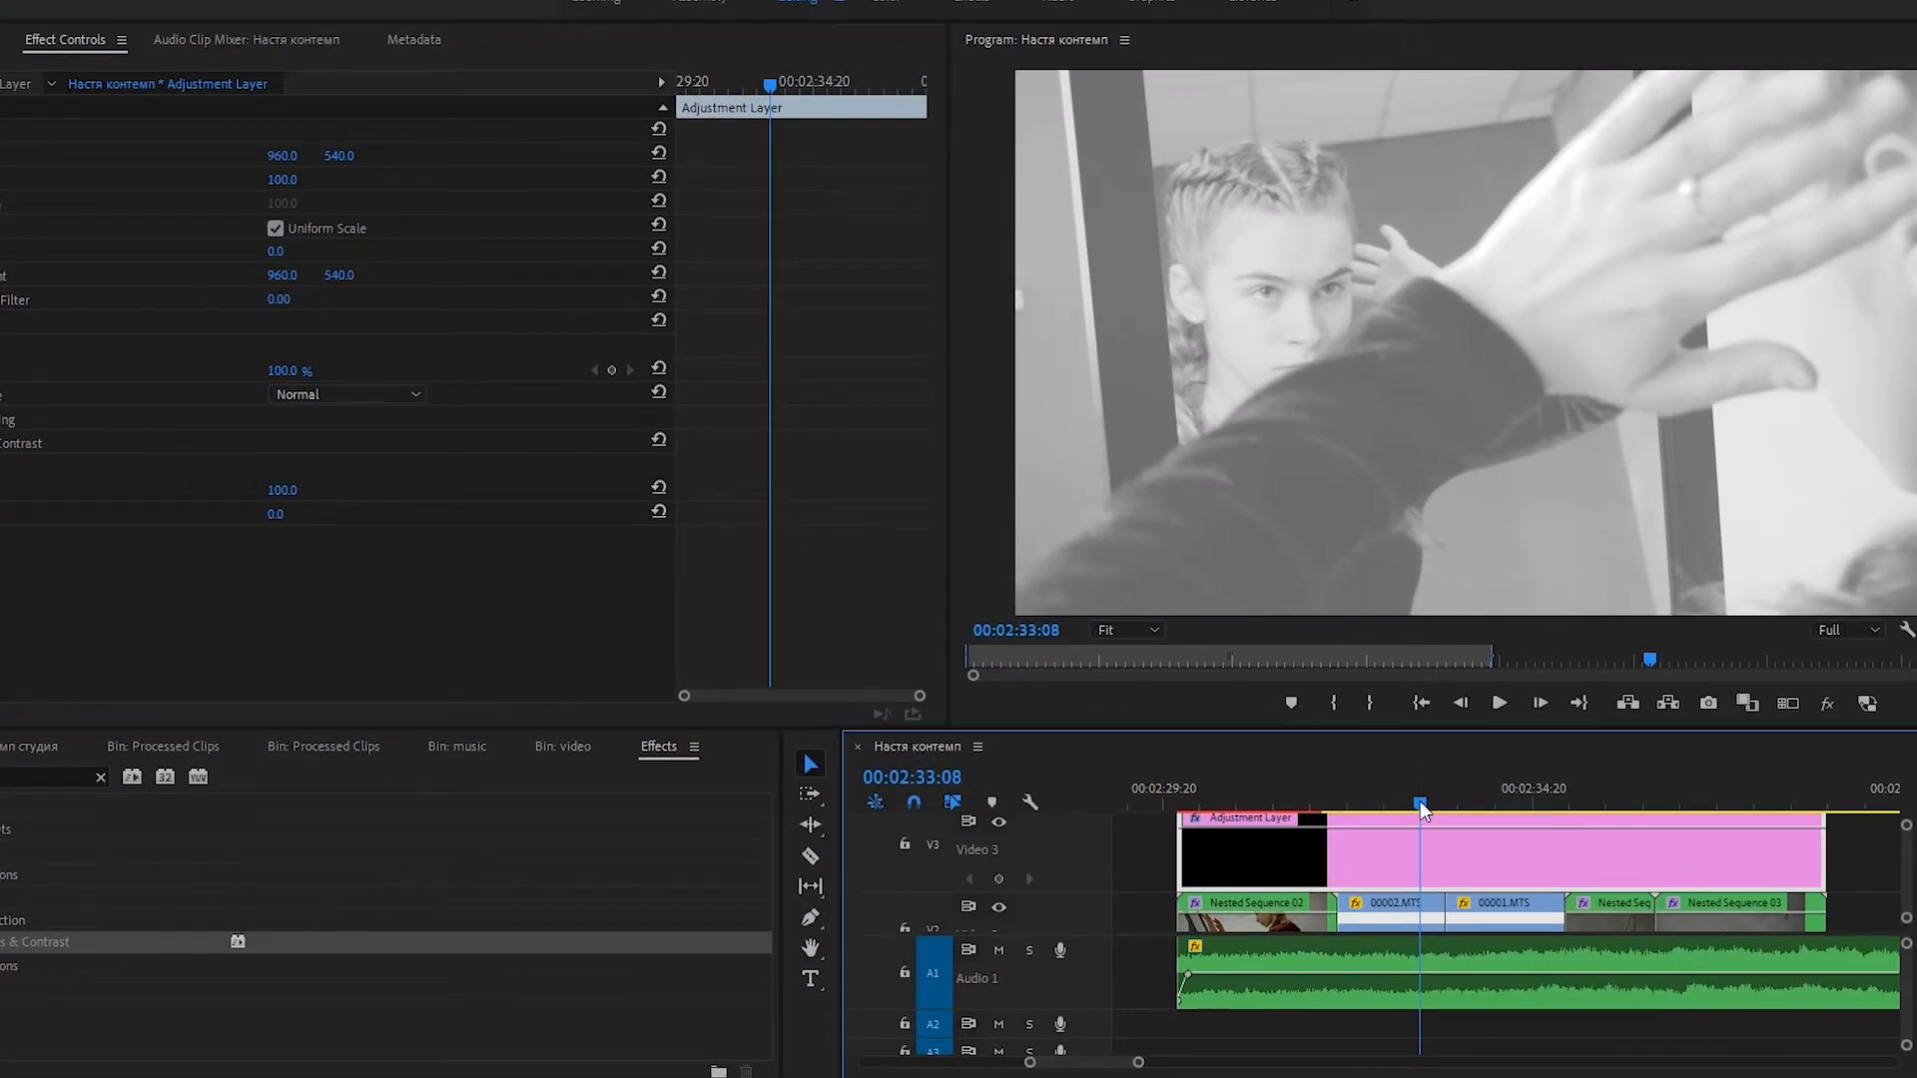
- Preview three frames of the brightened sequence, then switch to the Color workspace
{"action": "left_click", "coordinate": [1444, 820]}
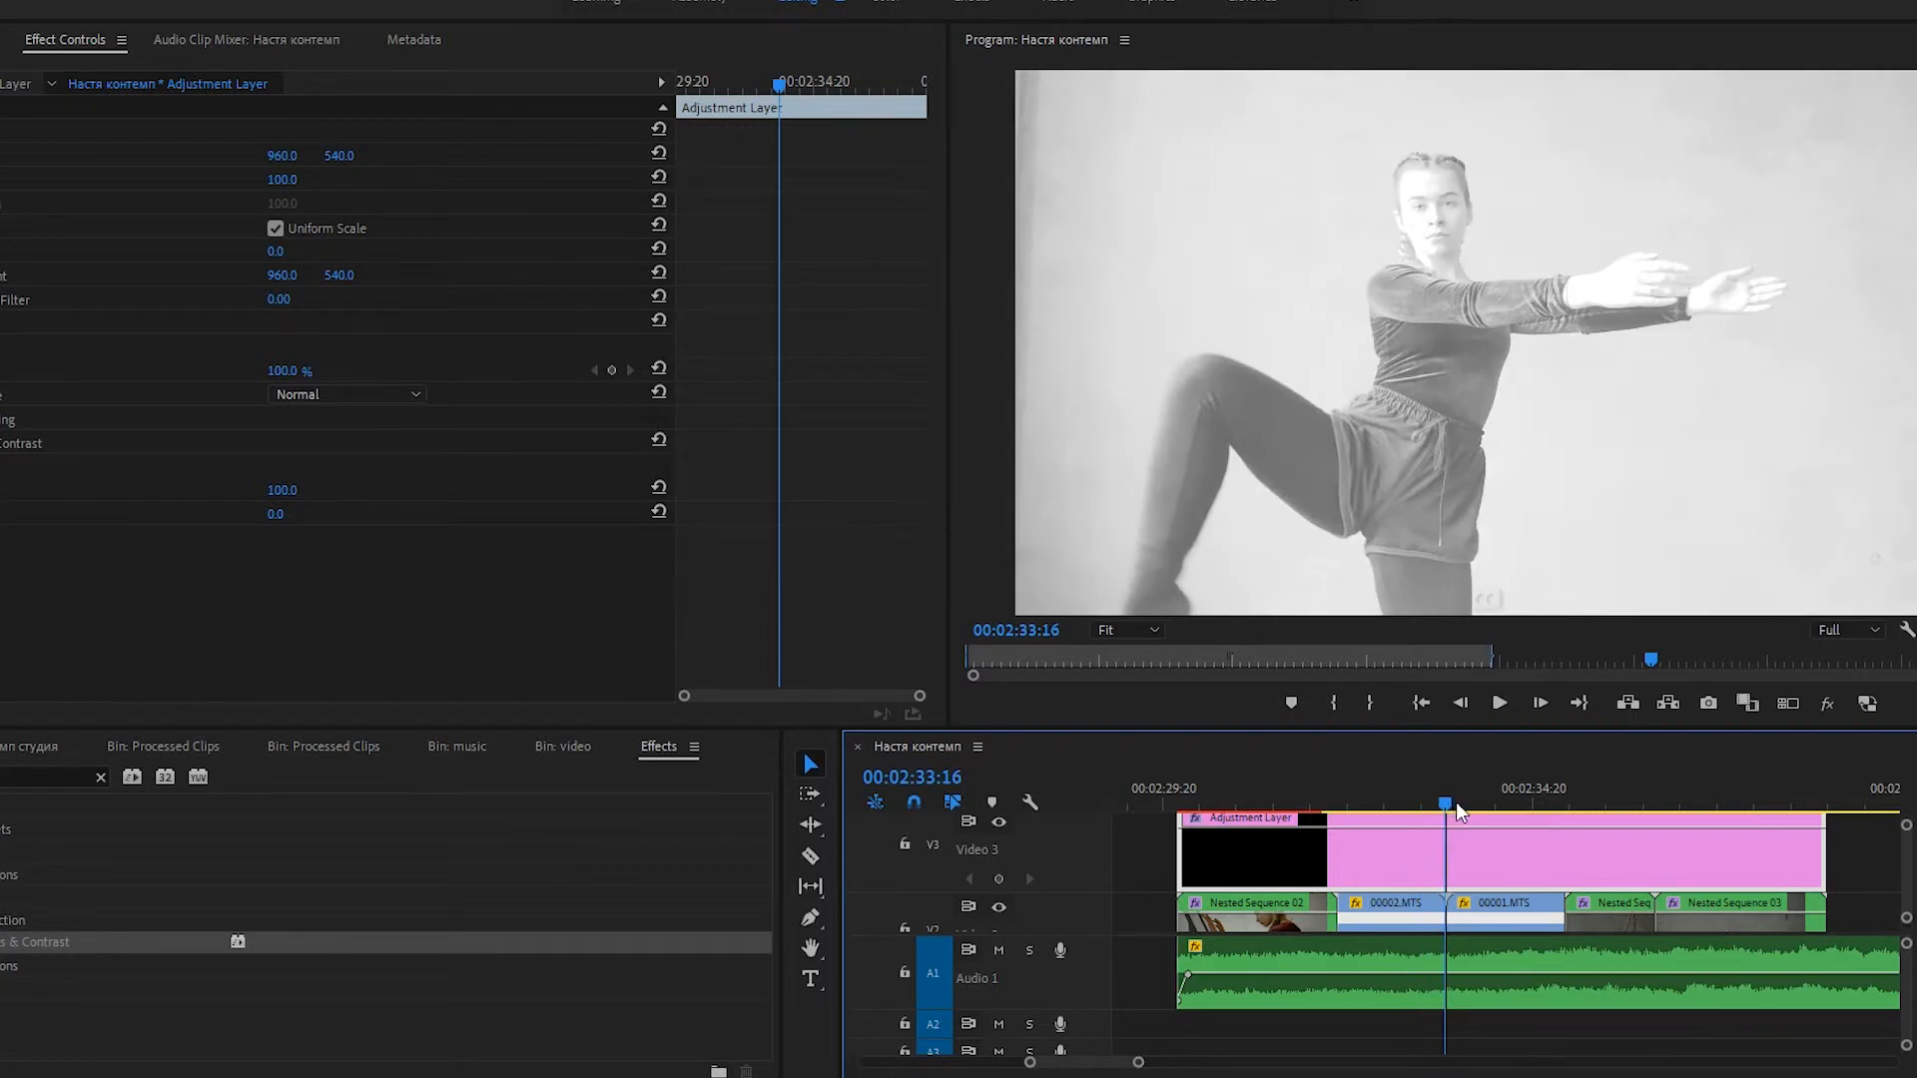
{"action": "left_click", "coordinate": [1566, 824]}
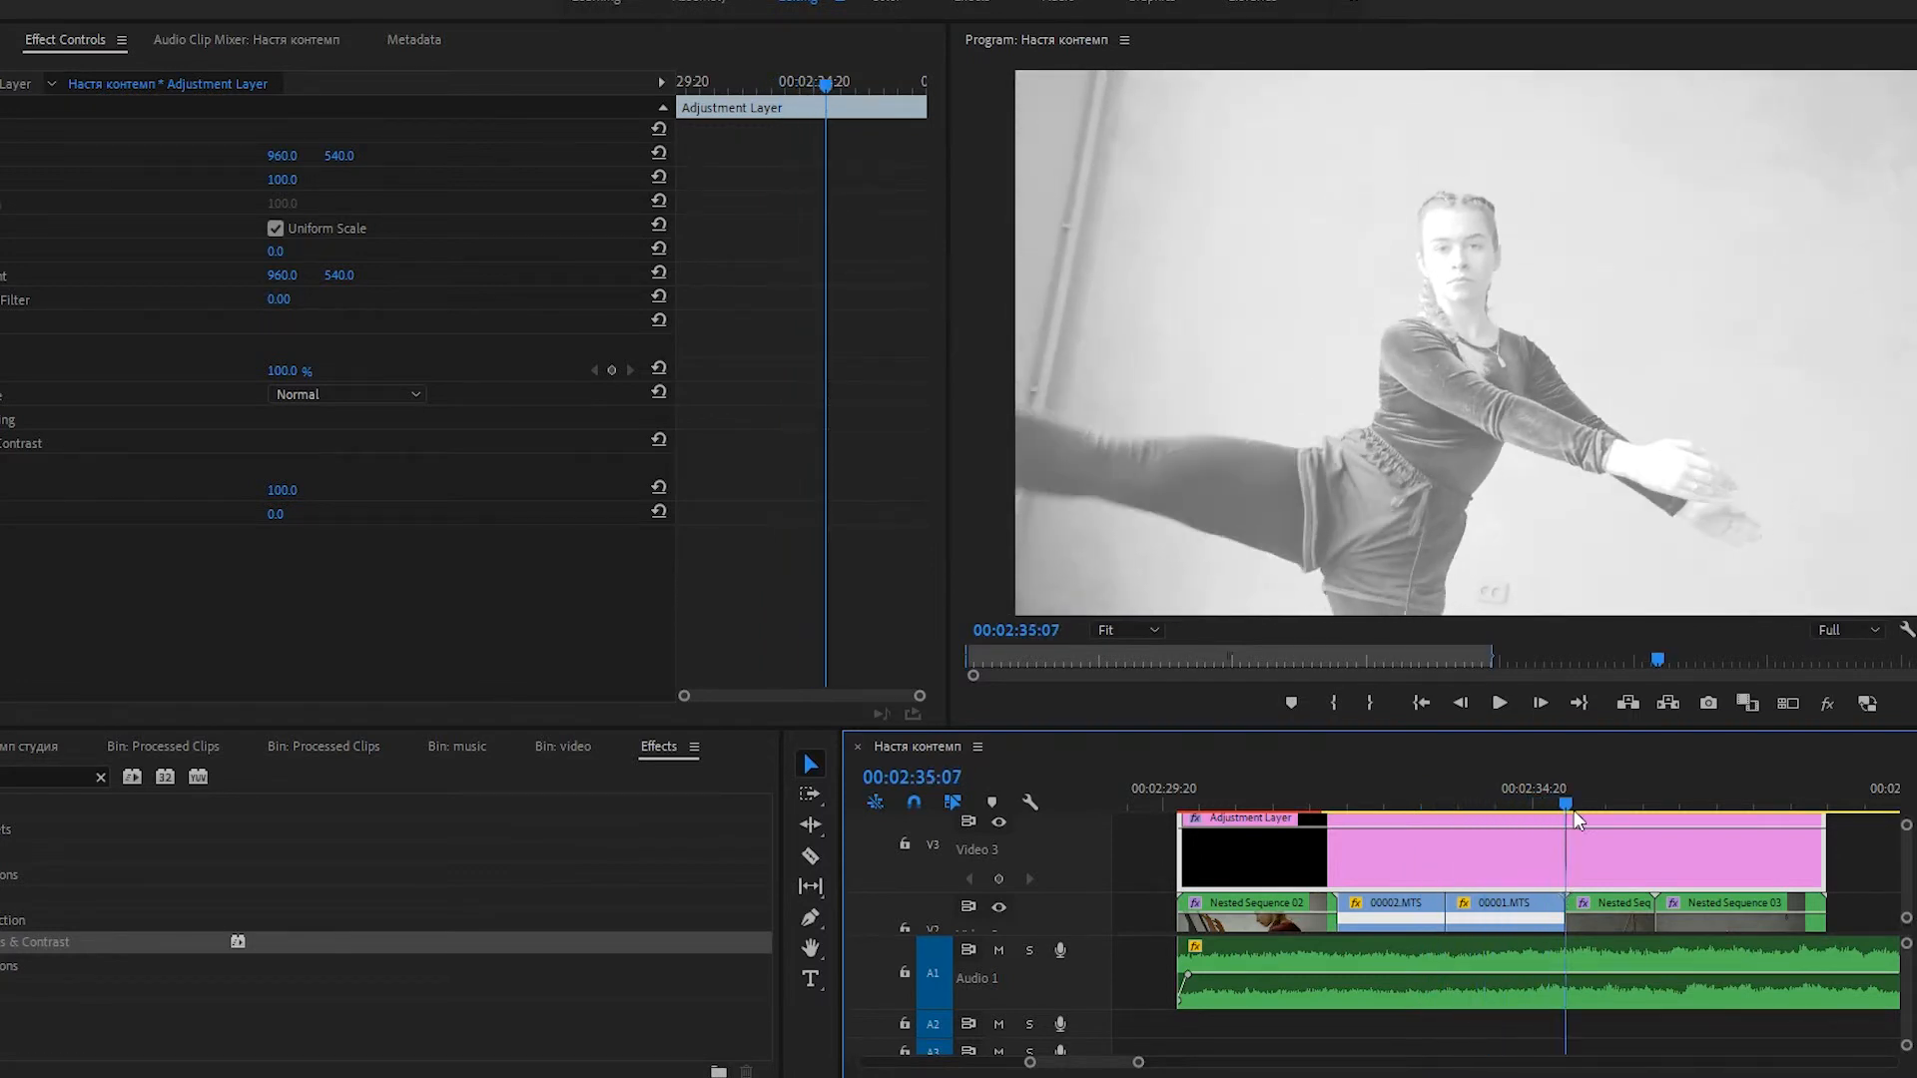
{"action": "left_click", "coordinate": [1654, 799]}
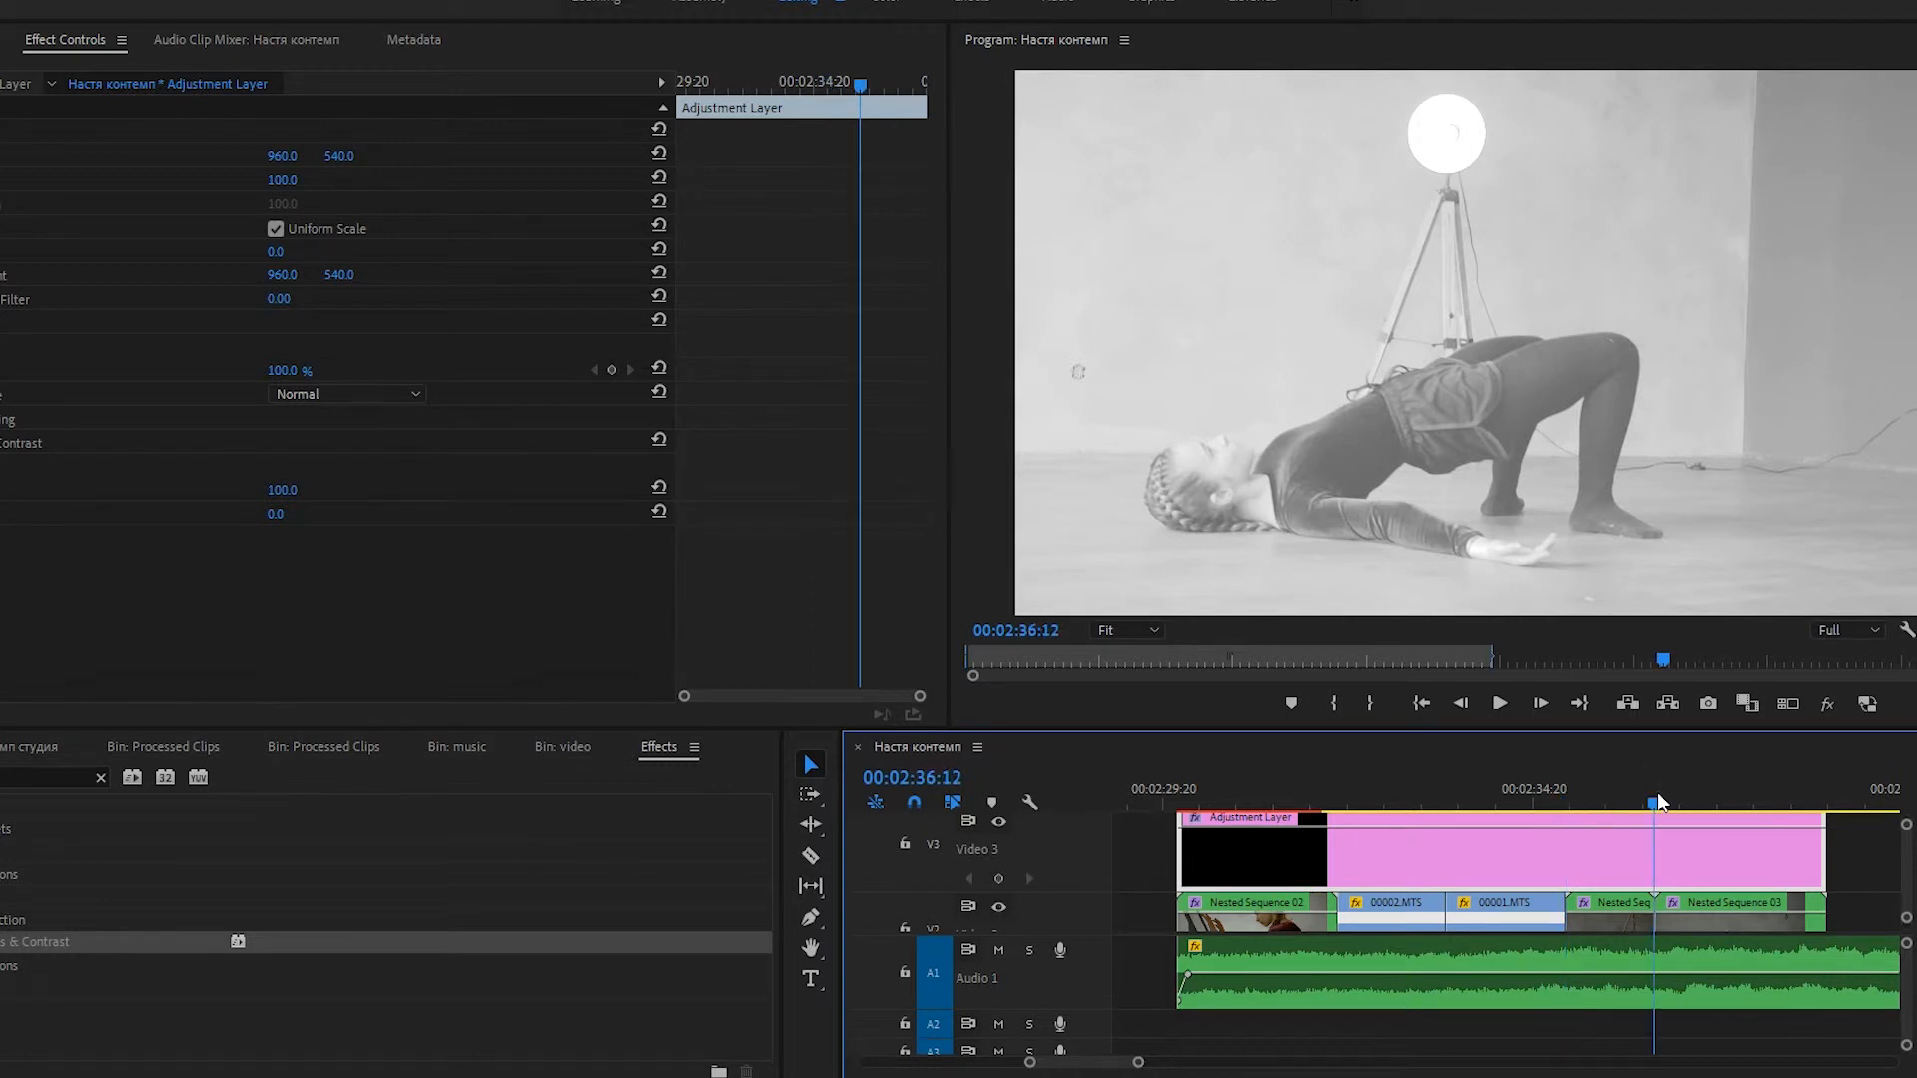
{"action": "left_click", "coordinate": [1335, 788]}
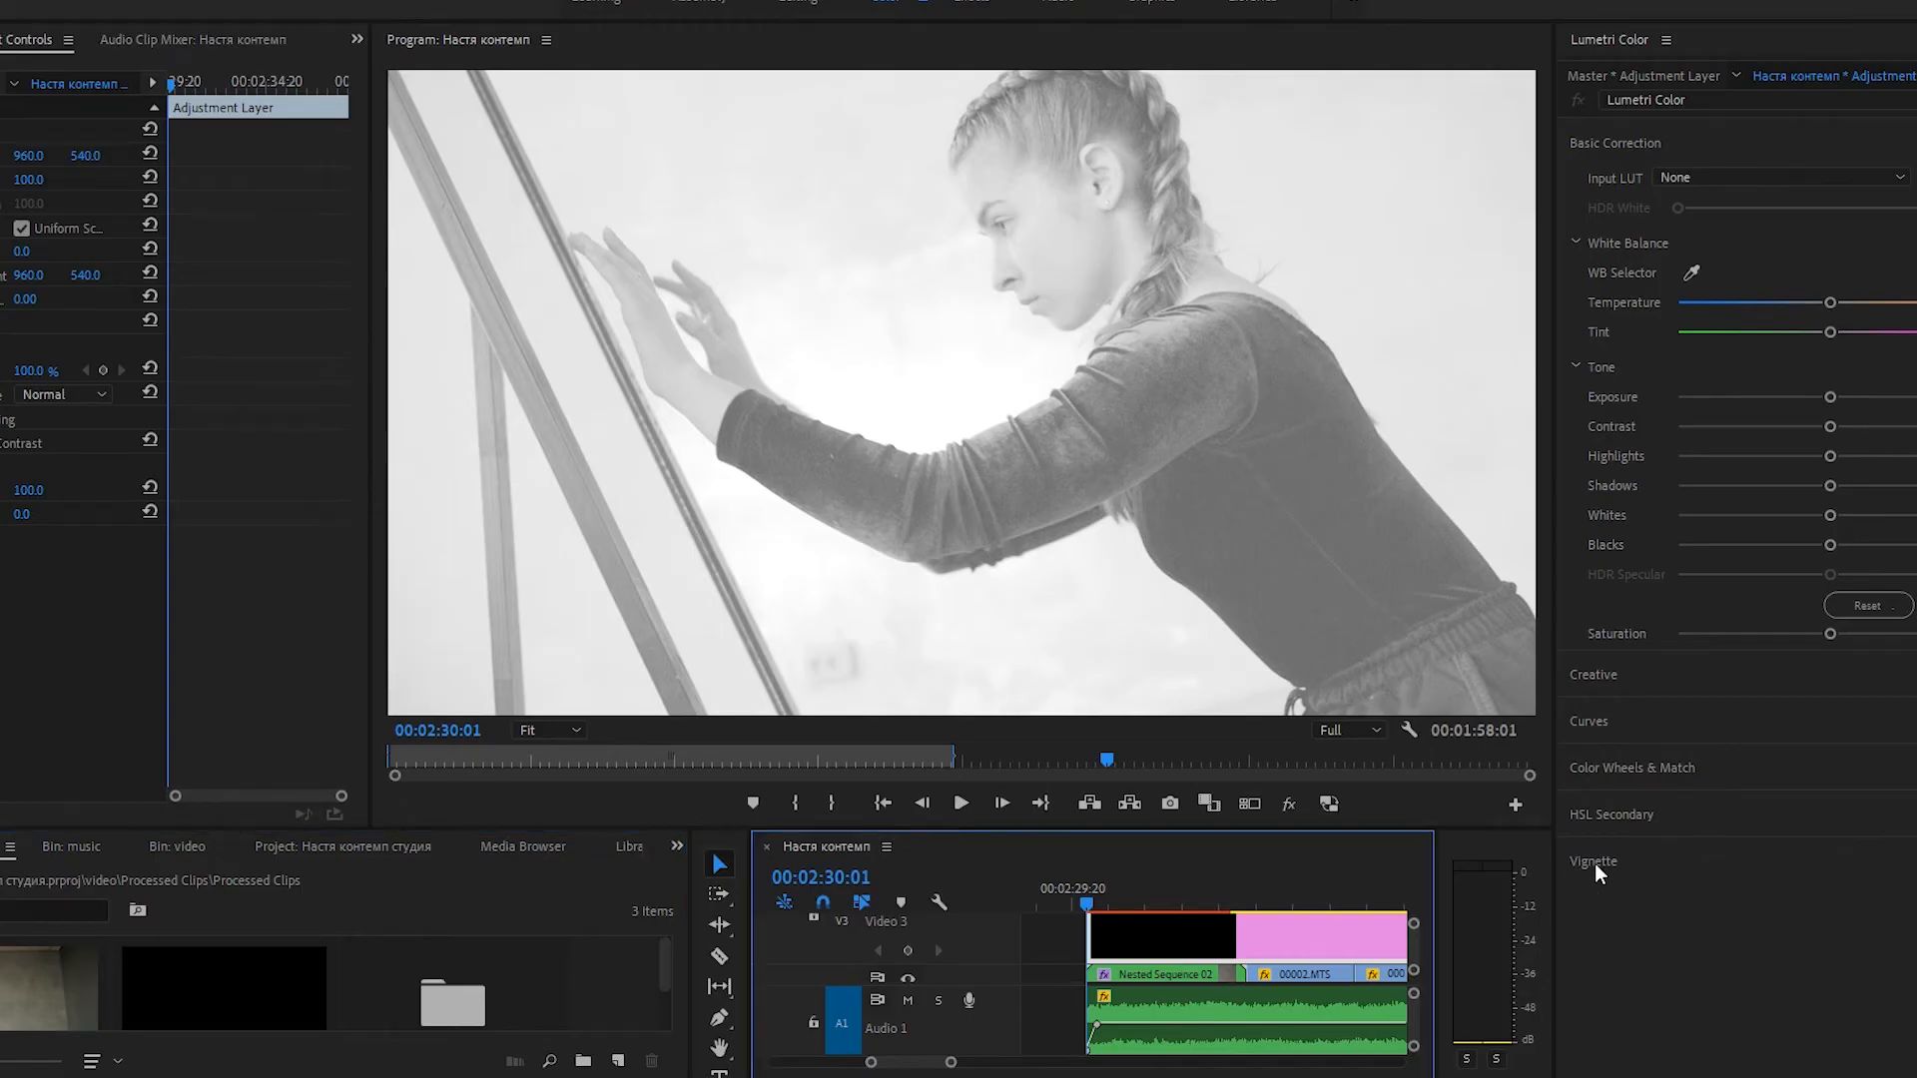
- Add a dark Lumetri vignette by lowering Amount and adjusting Midpoint, then preview an earlier clip
{"action": "left_click", "coordinate": [1592, 862]}
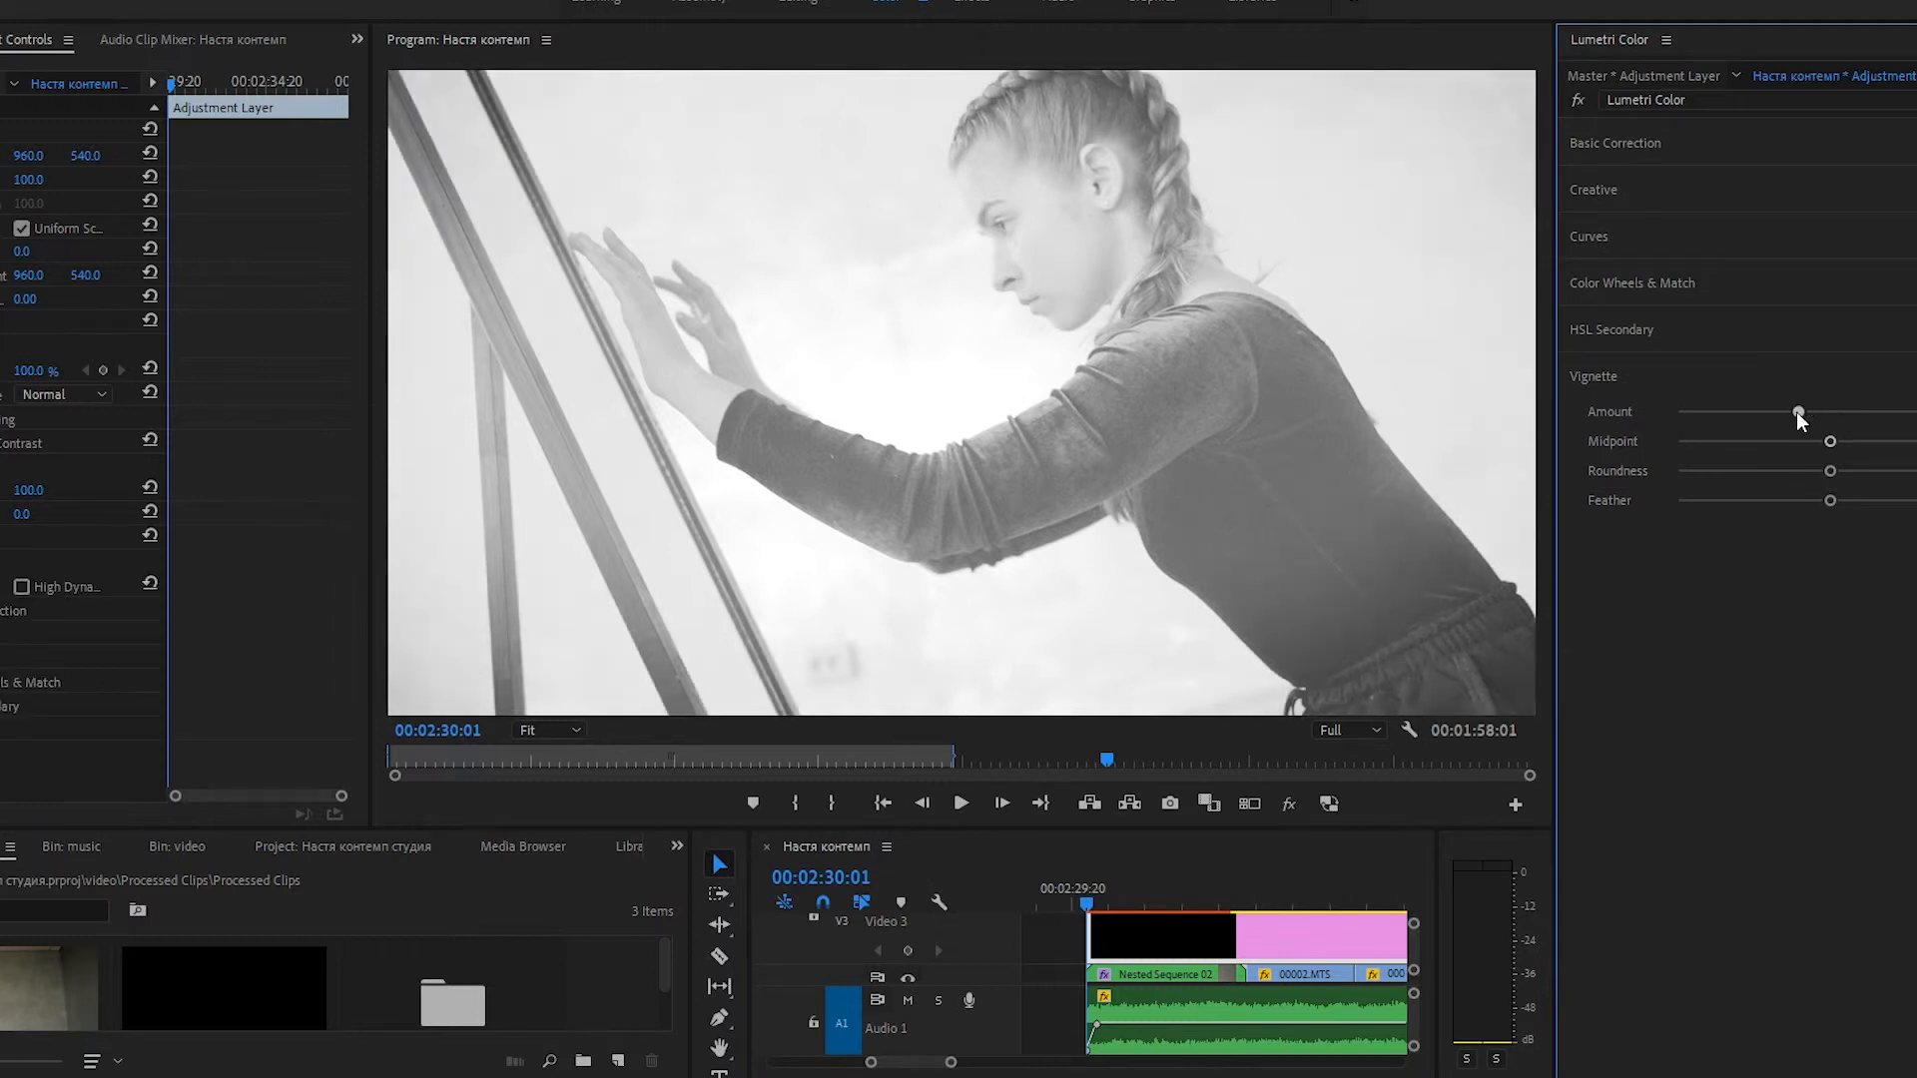
{"action": "left_click_drag", "start_coordinate": [1797, 412], "coordinate": [1679, 413]}
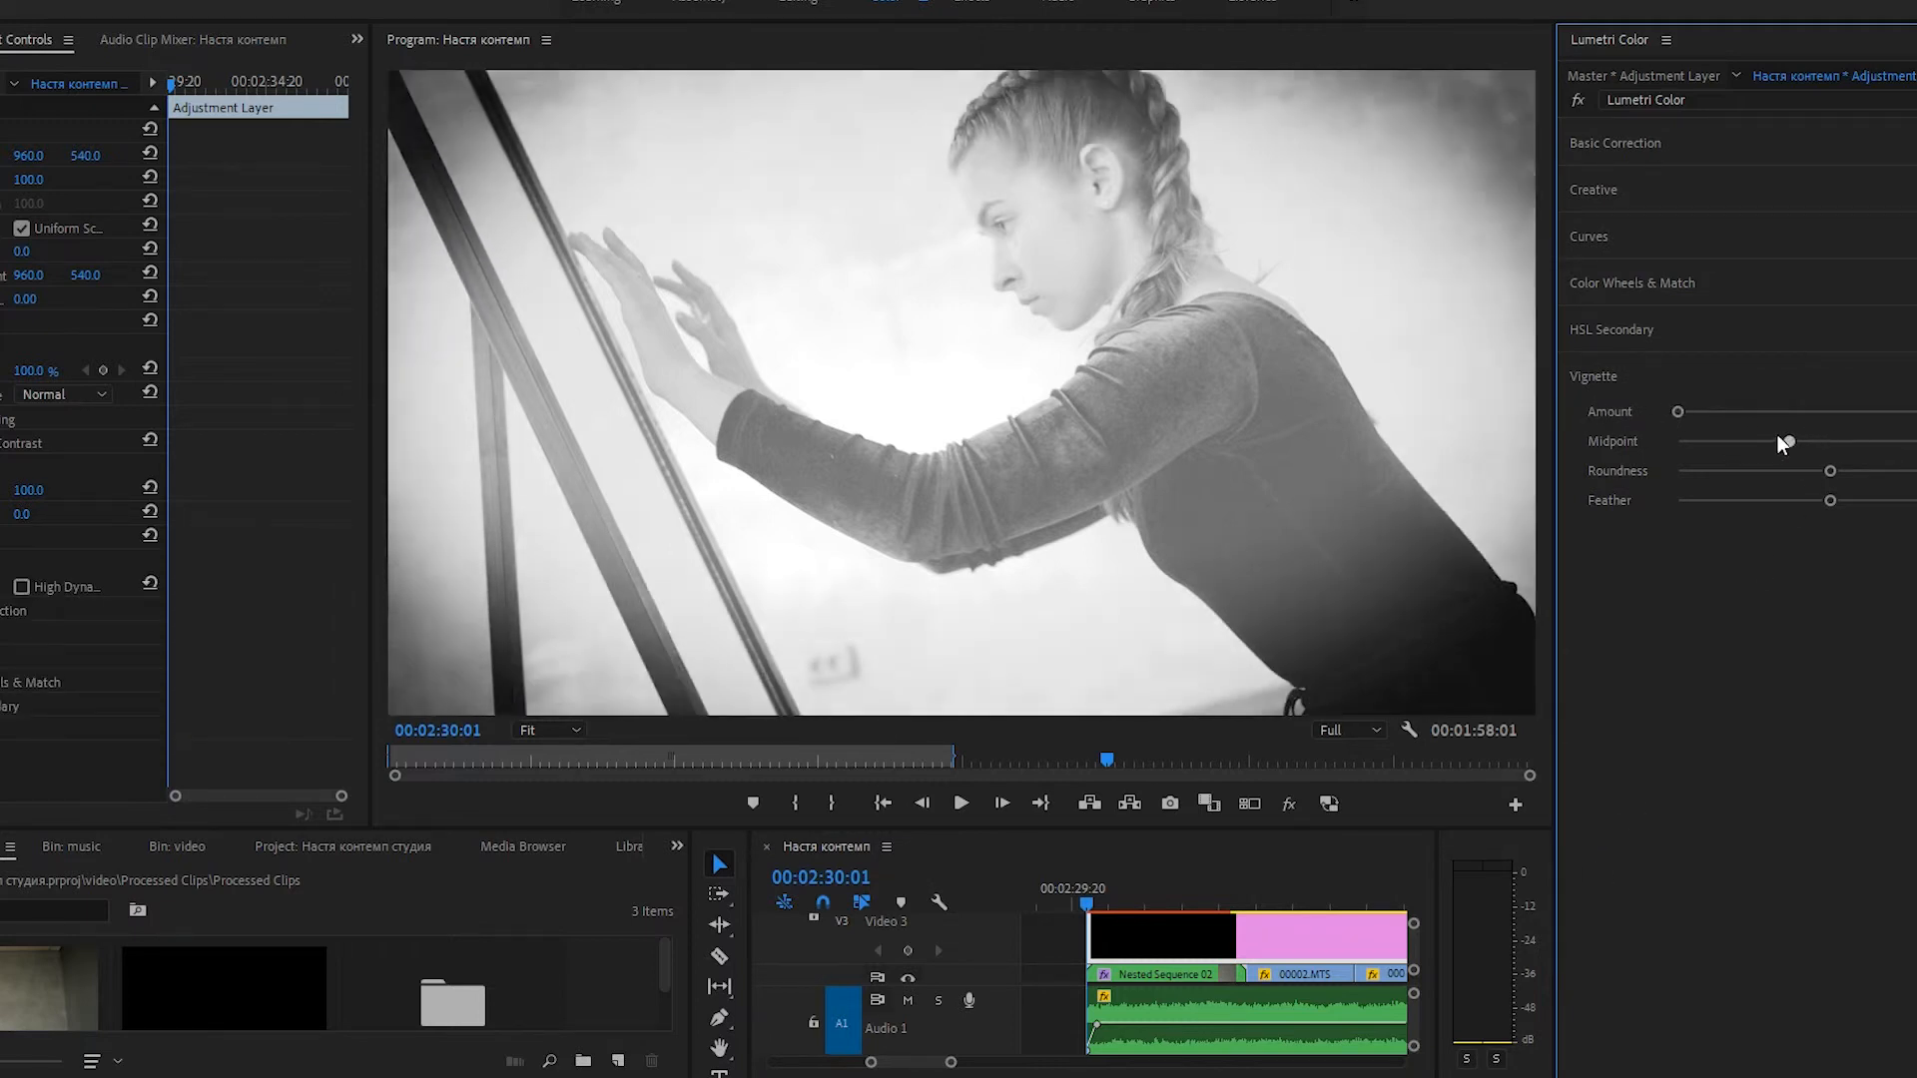
{"action": "left_click_drag", "start_coordinate": [1781, 442], "coordinate": [1703, 442]}
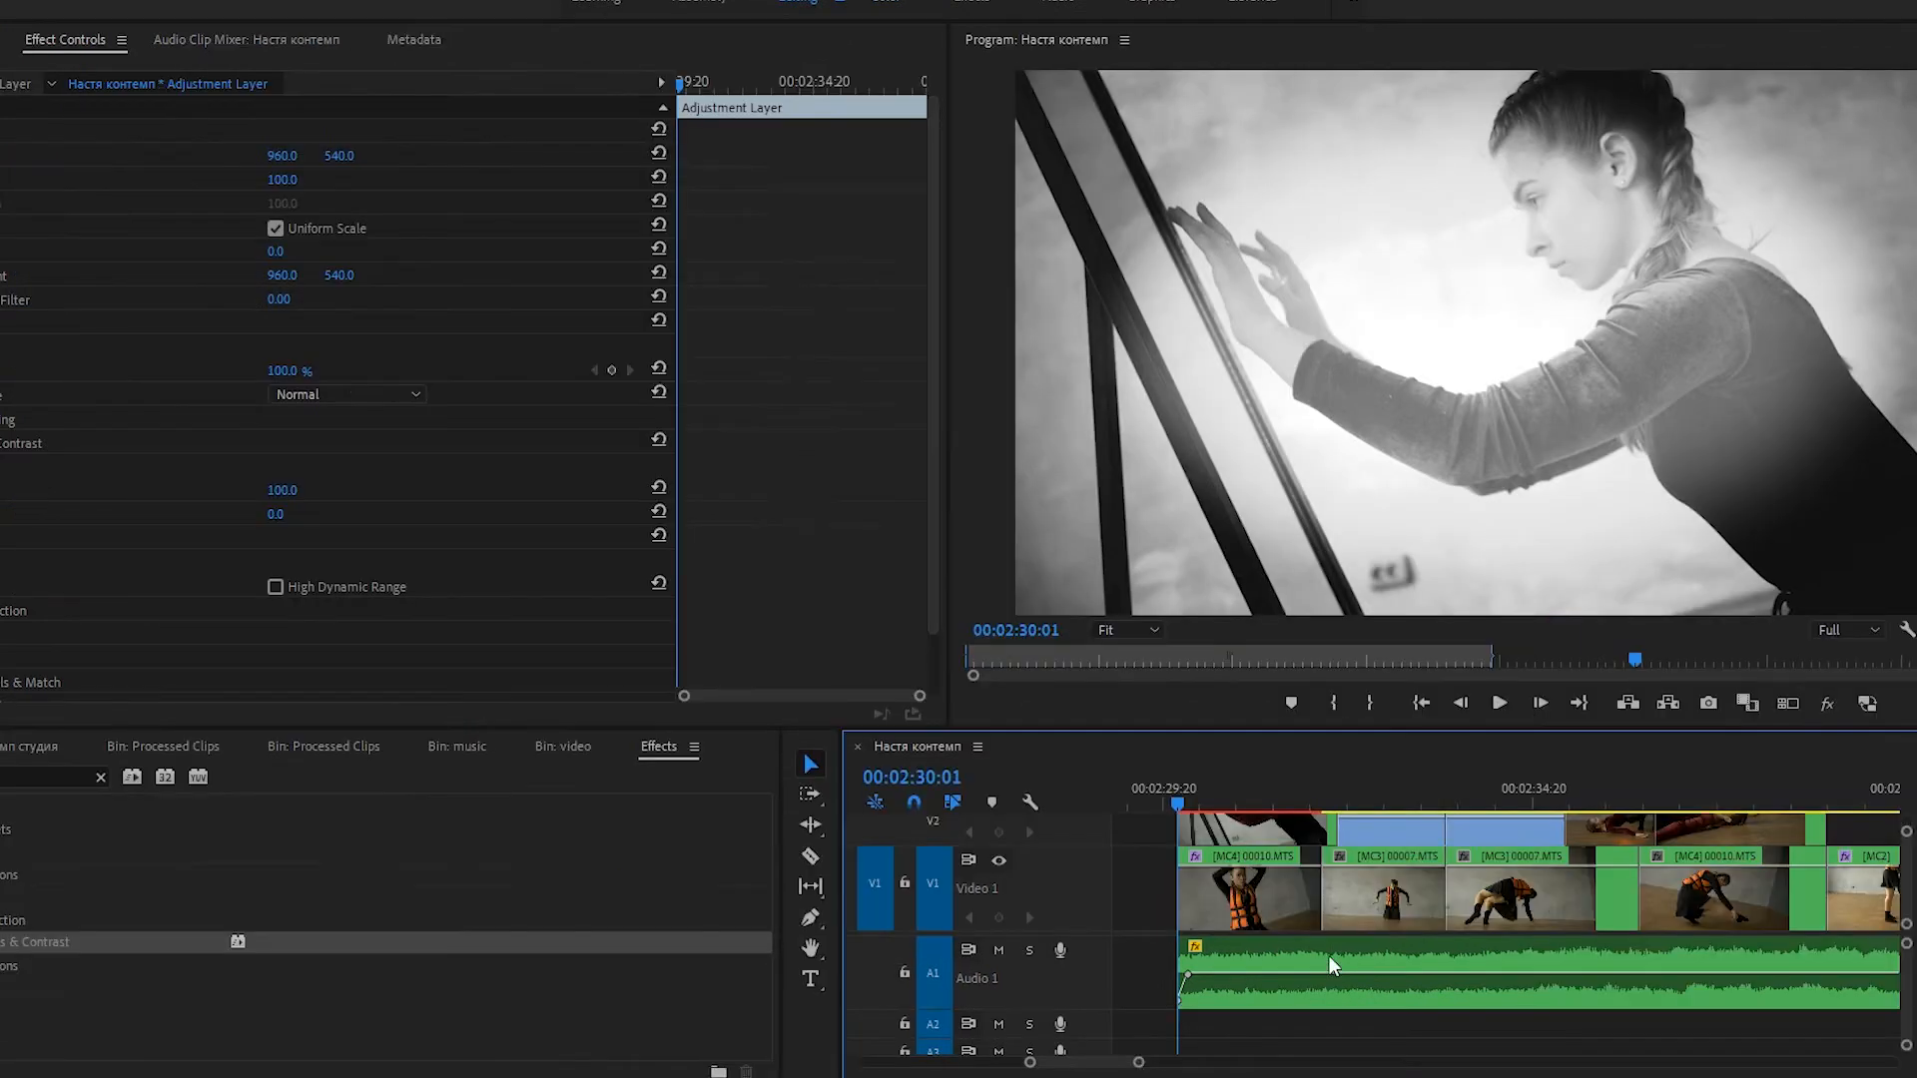
{"action": "left_click", "coordinate": [1382, 800]}
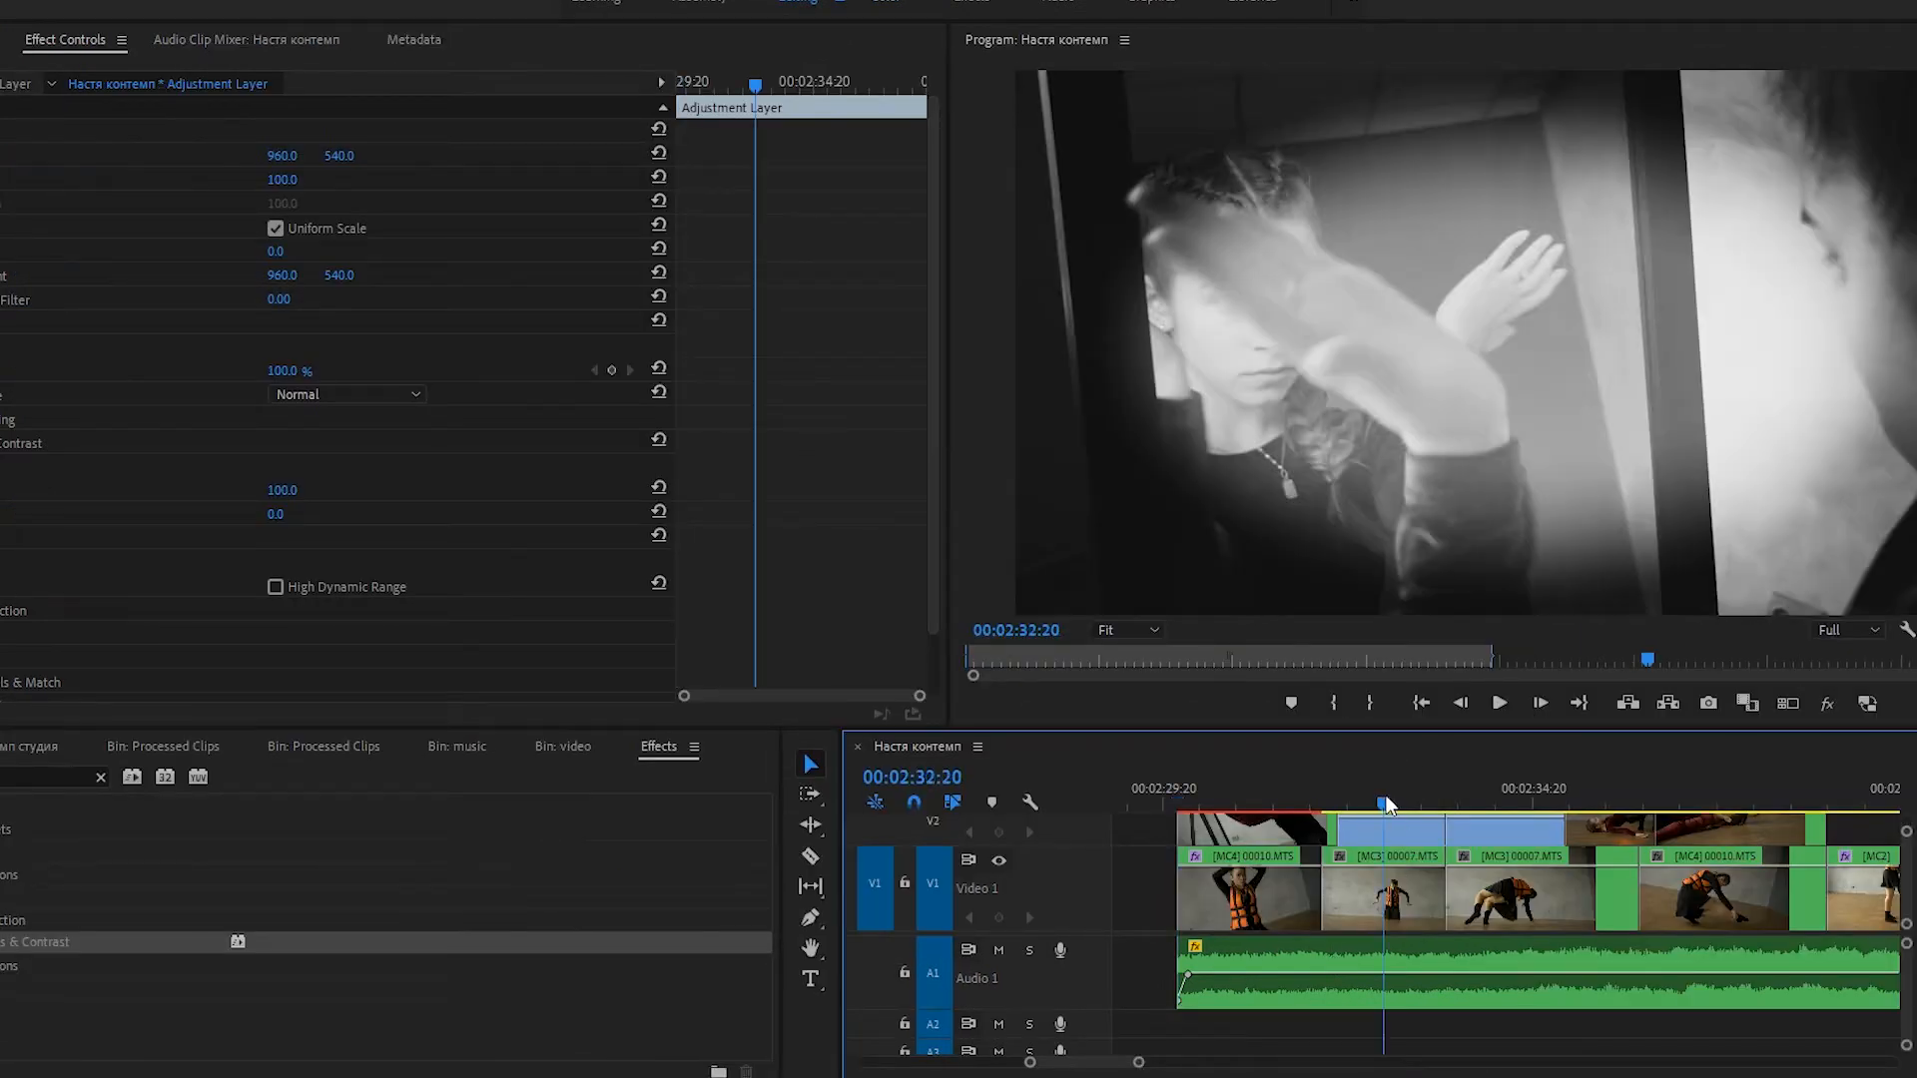